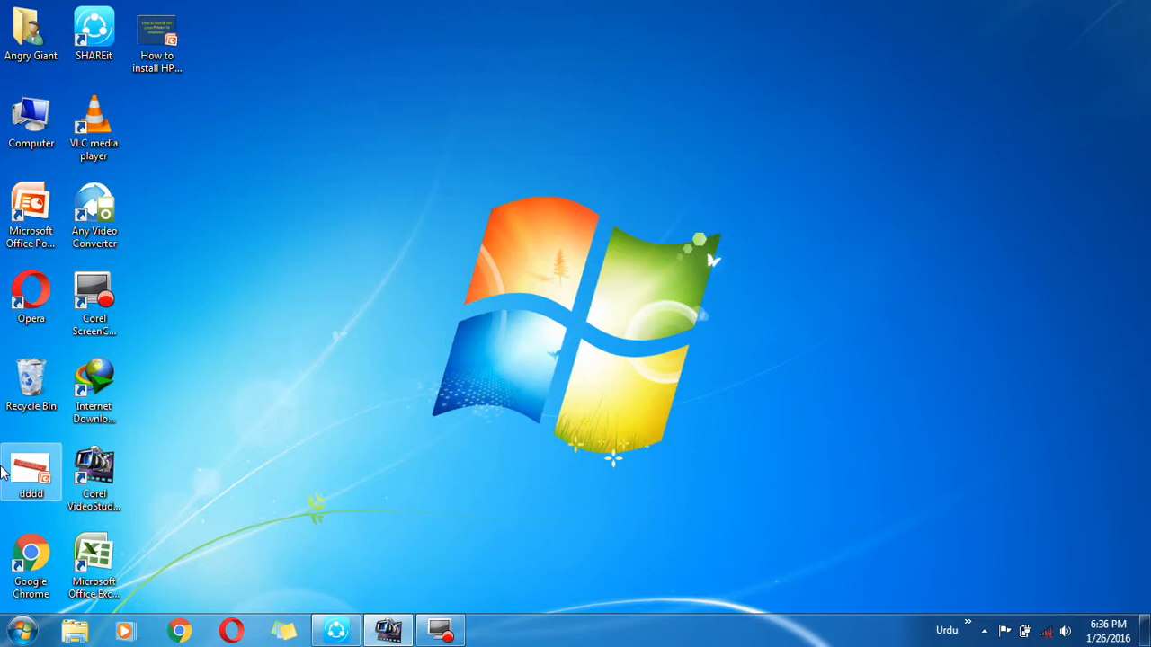
Open Control Panel from the Start menu
left_click(22, 630)
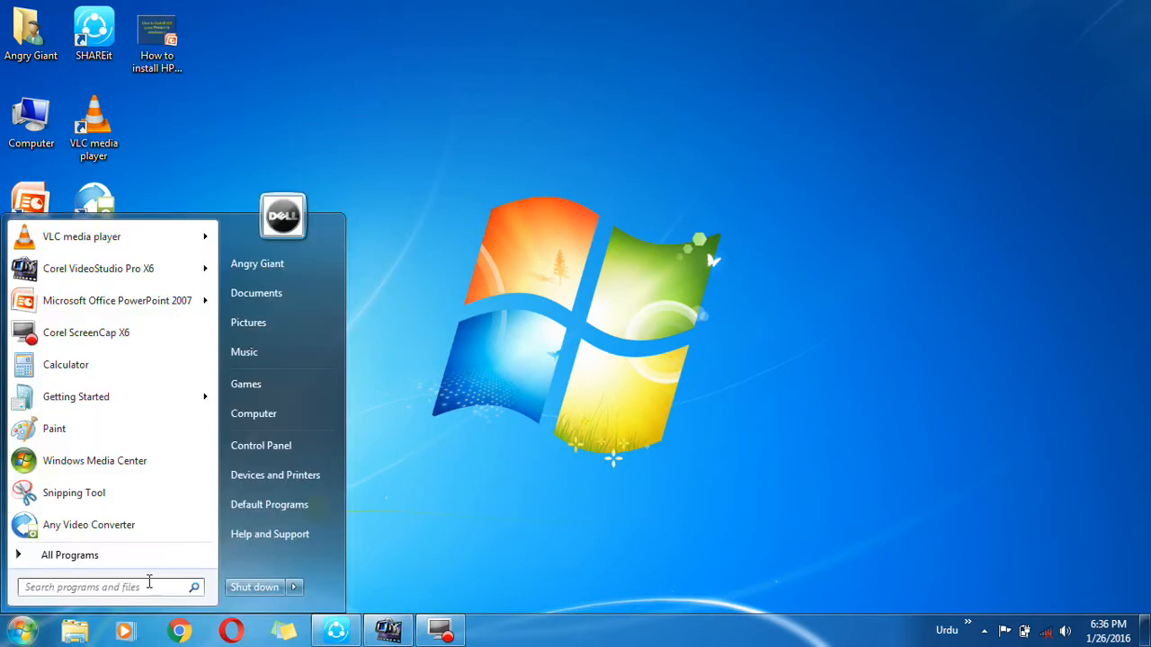
mouse_move(261, 446)
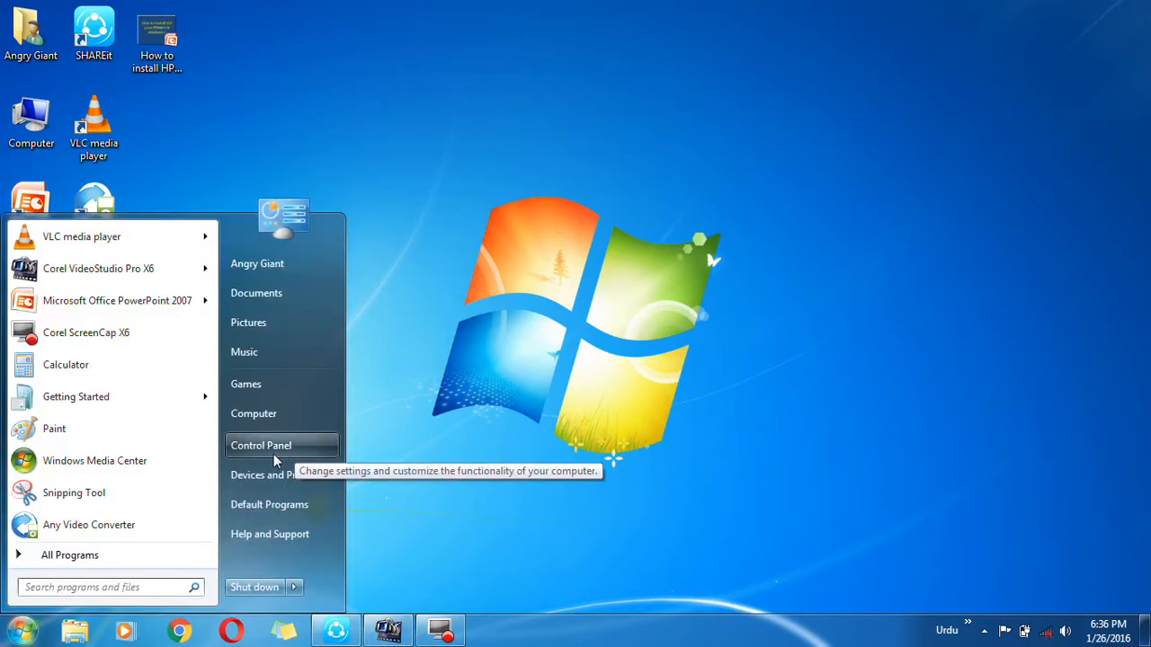
left_click(261, 446)
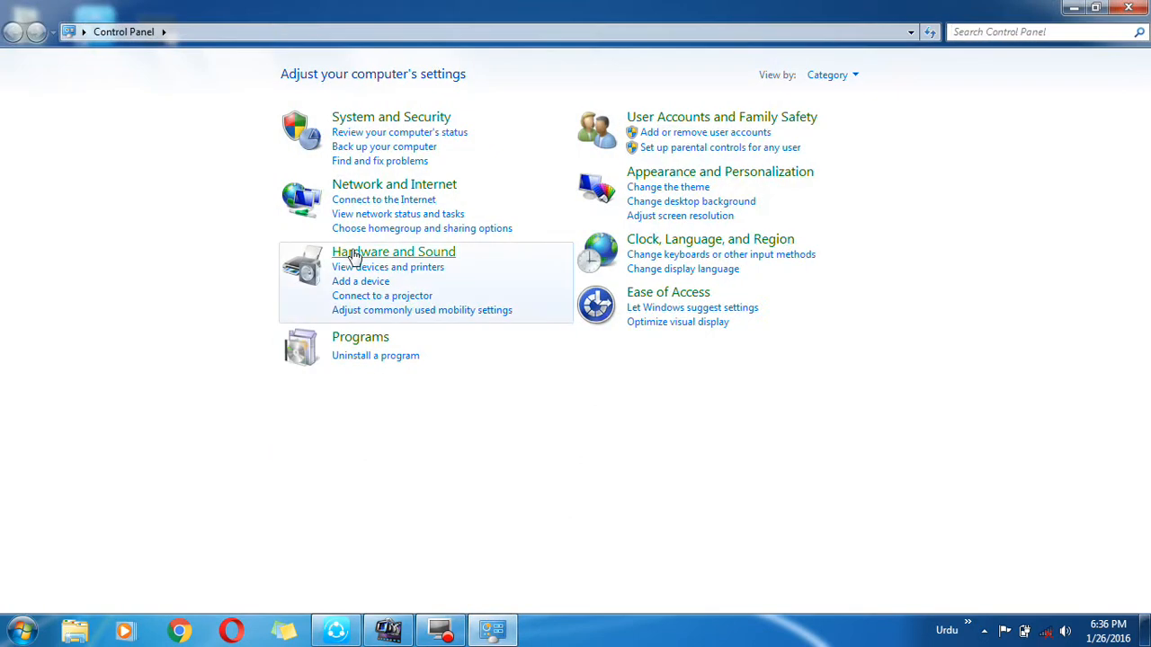
Open Devices and Printers and start the Add Printer wizard
left_click(16, 630)
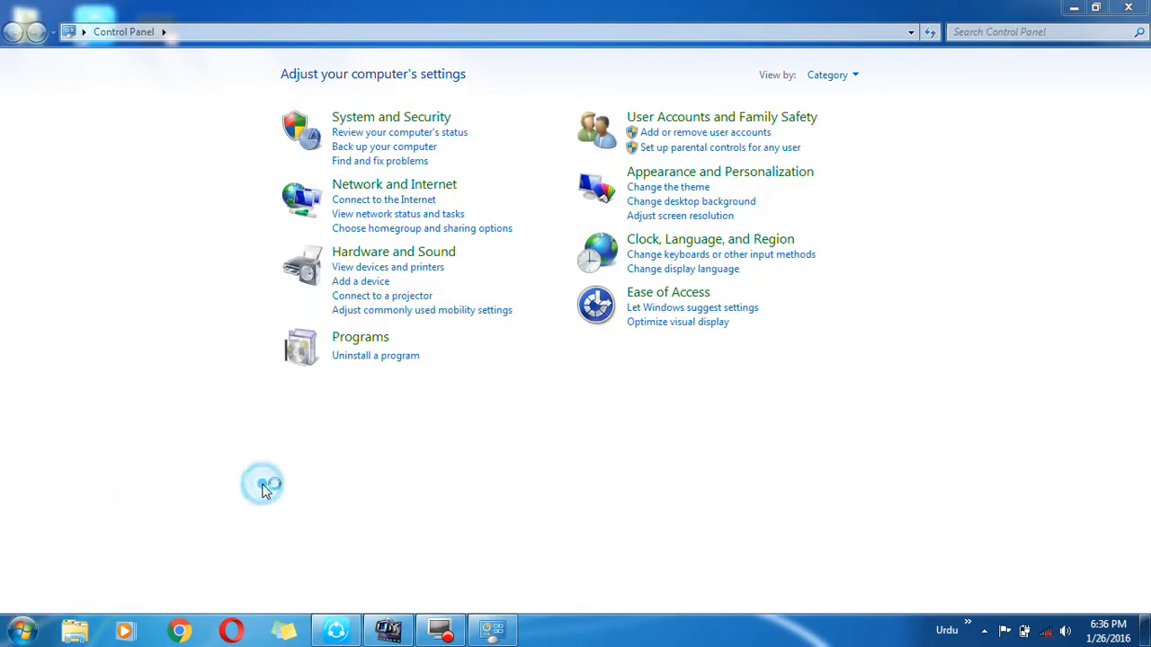
left_click(388, 266)
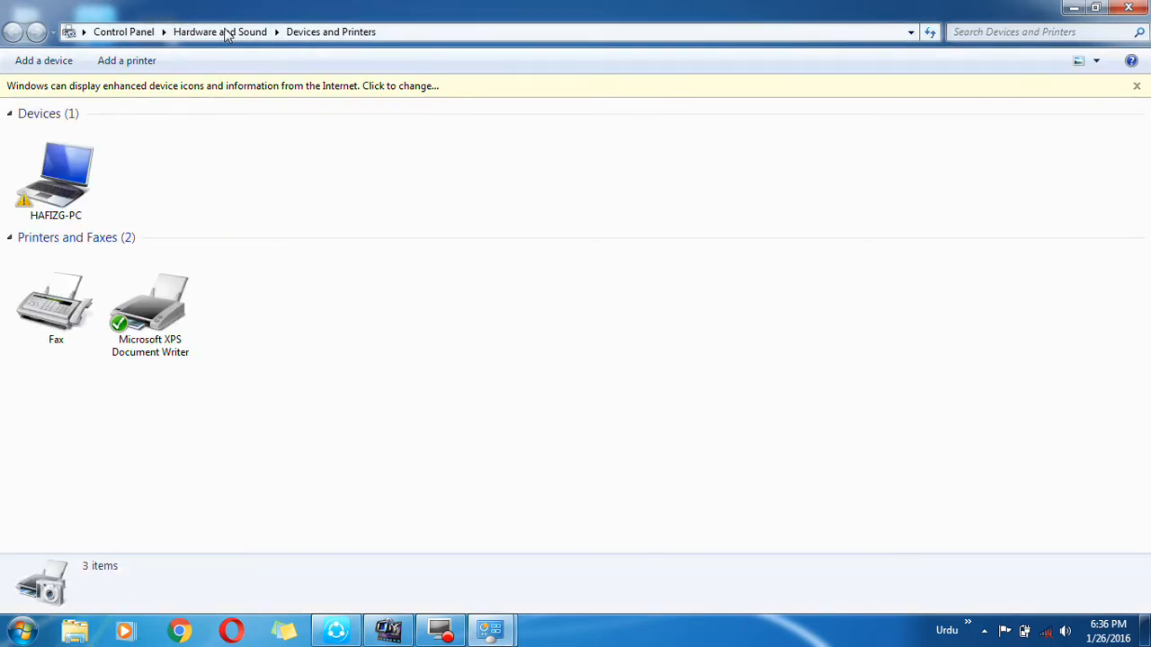
left_click(126, 61)
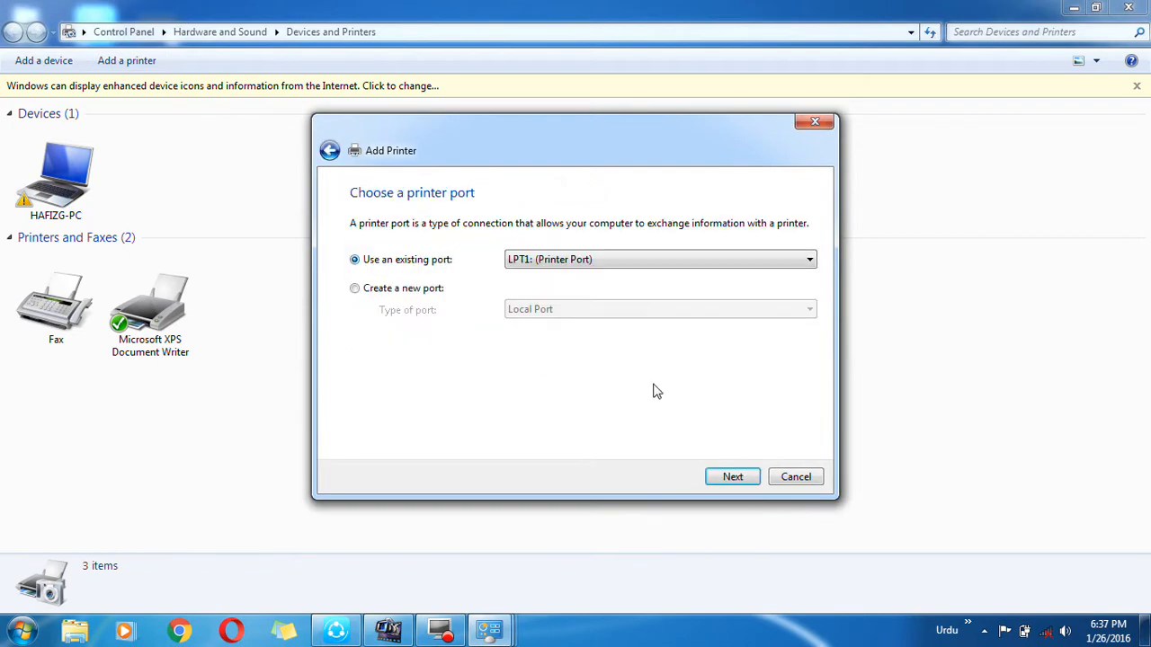
Keep the LPT1 port, then try continuing with a cleared printer name and dismiss the error
left_click(732, 477)
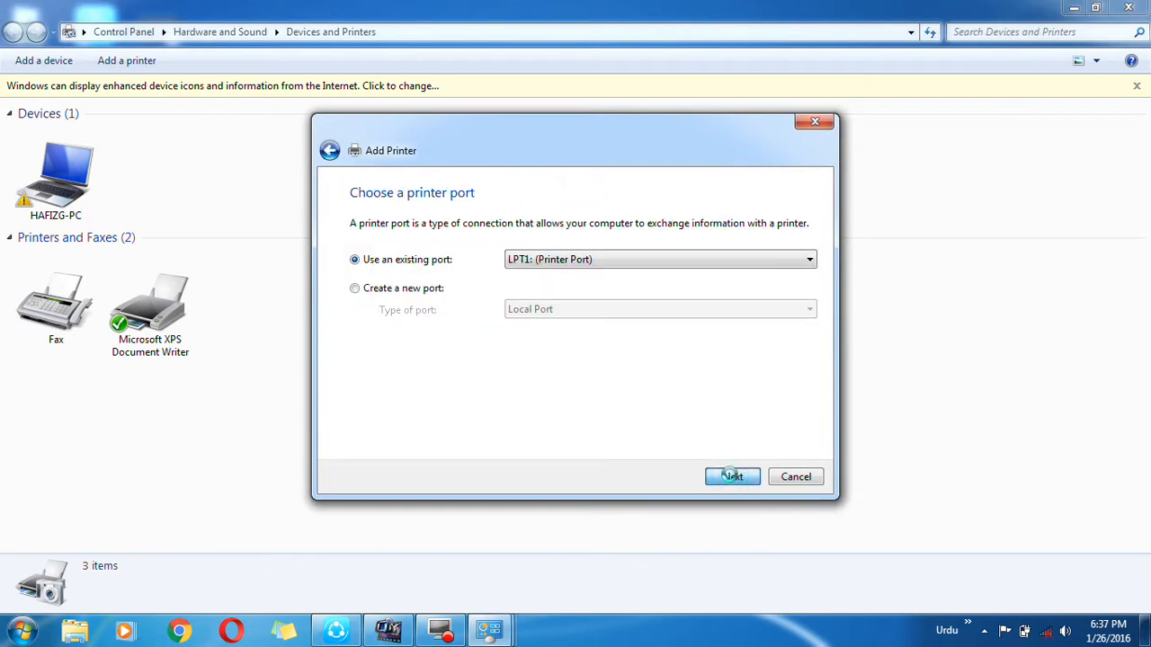
left_click(732, 476)
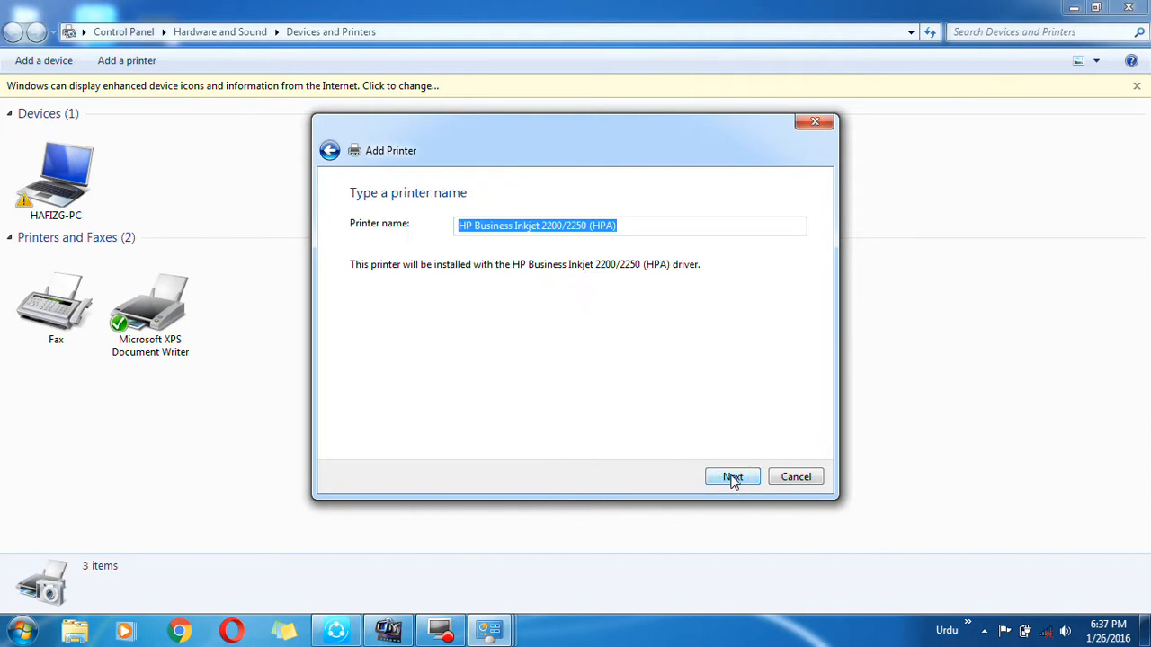
mouse_move(719, 123)
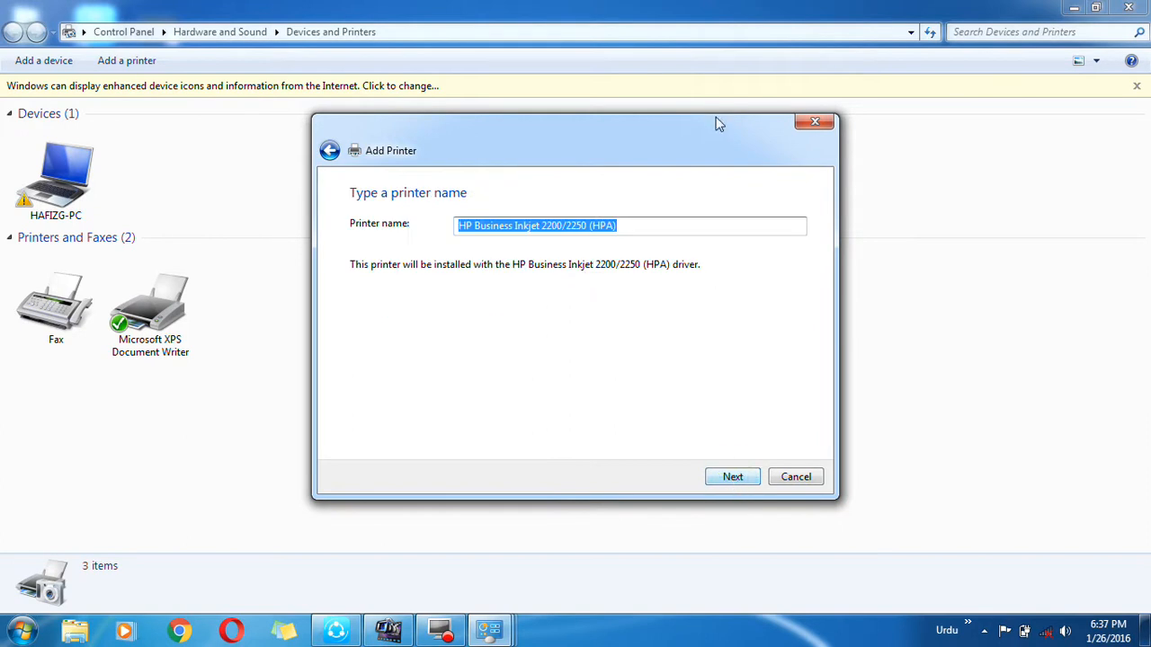
left_click(659, 227)
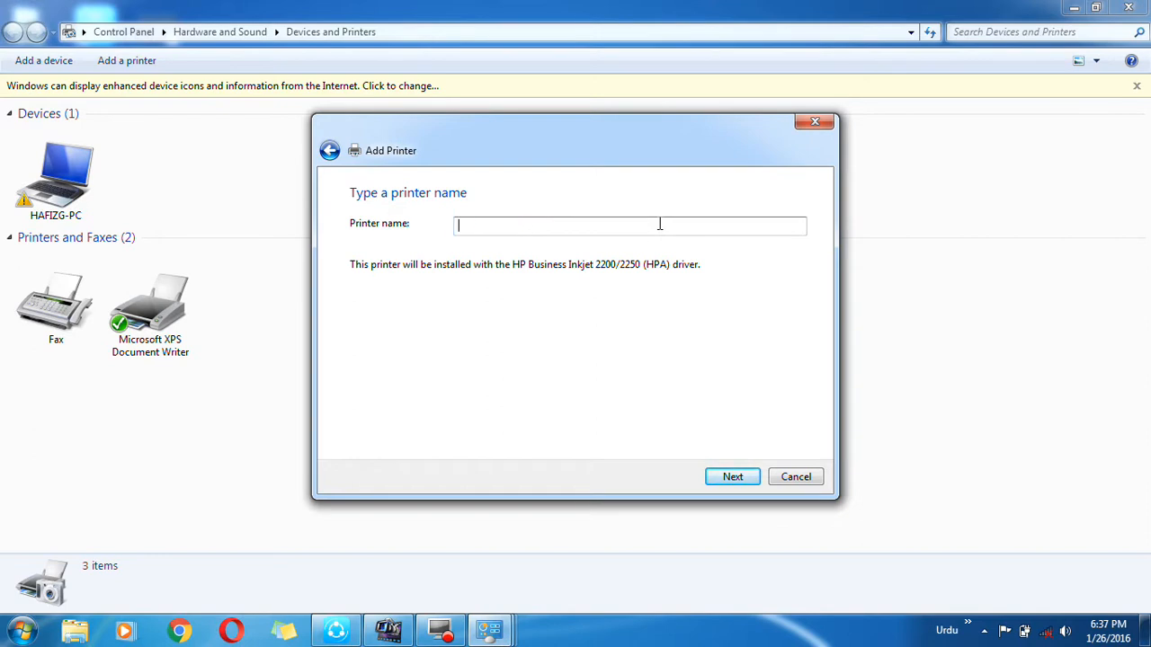
left_click(732, 477)
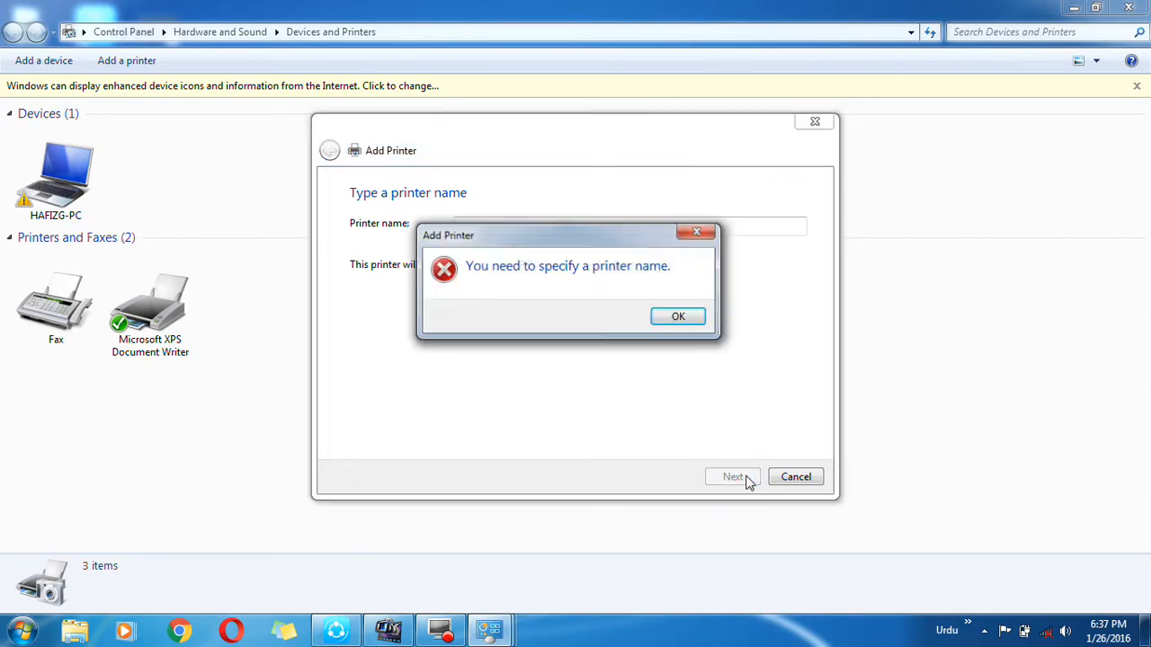
left_click(676, 317)
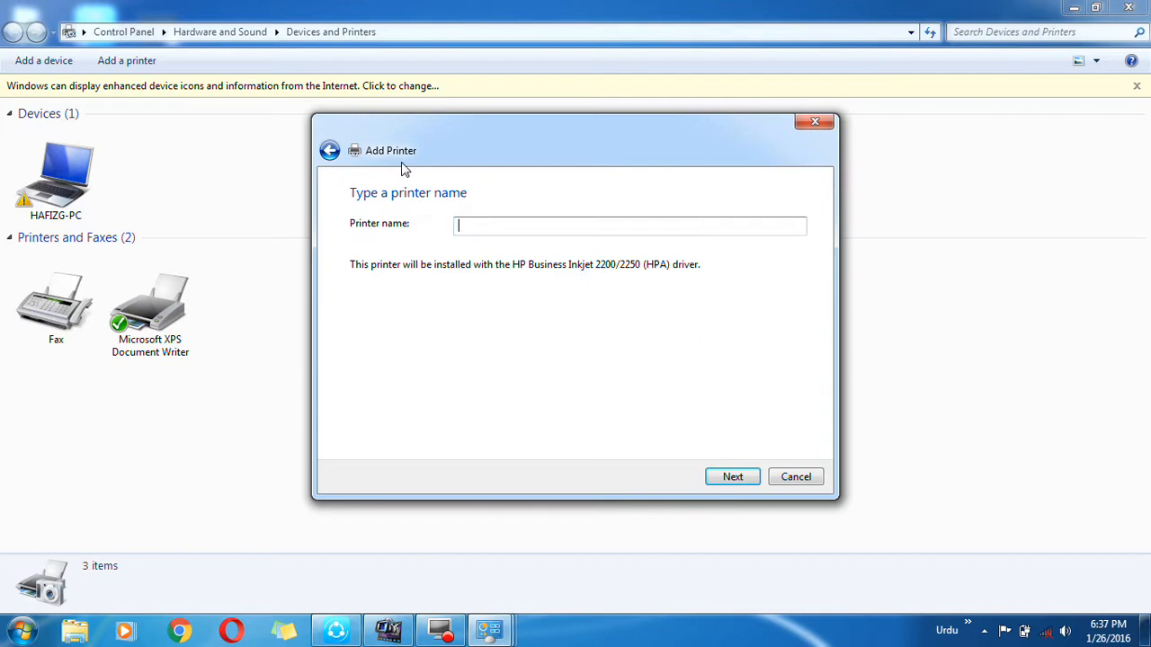
Go back and choose 'Replace the current driver' for HP Business Inkjet 2200/2250 (HPA)
left_click(732, 476)
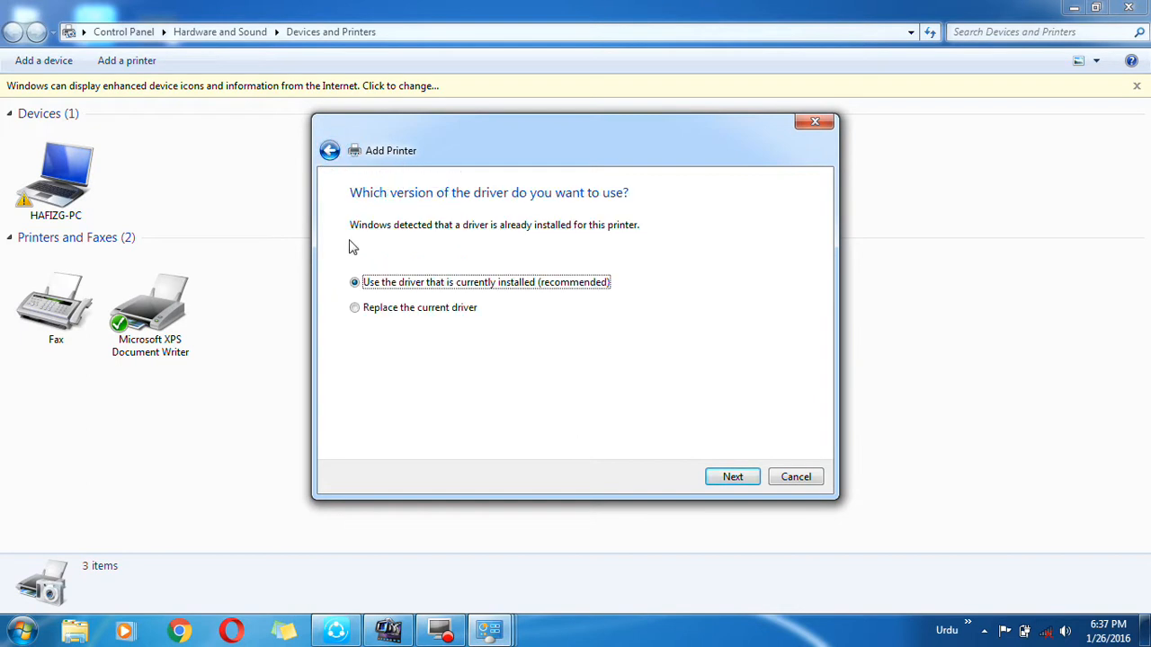
left_click(354, 306)
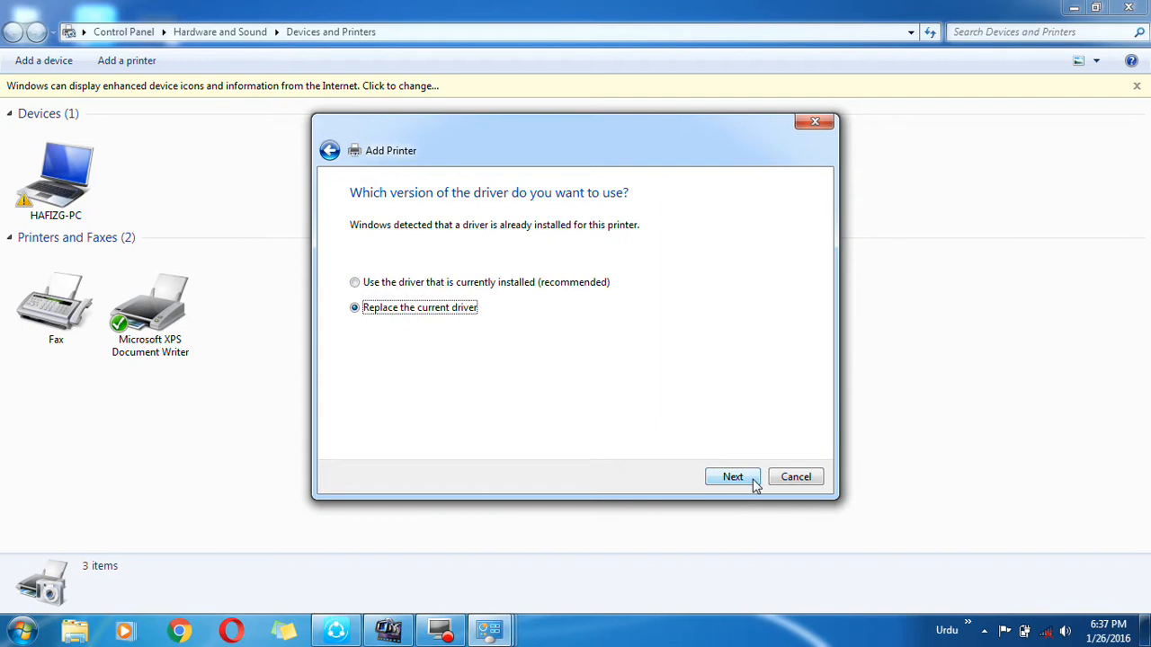
left_click(732, 477)
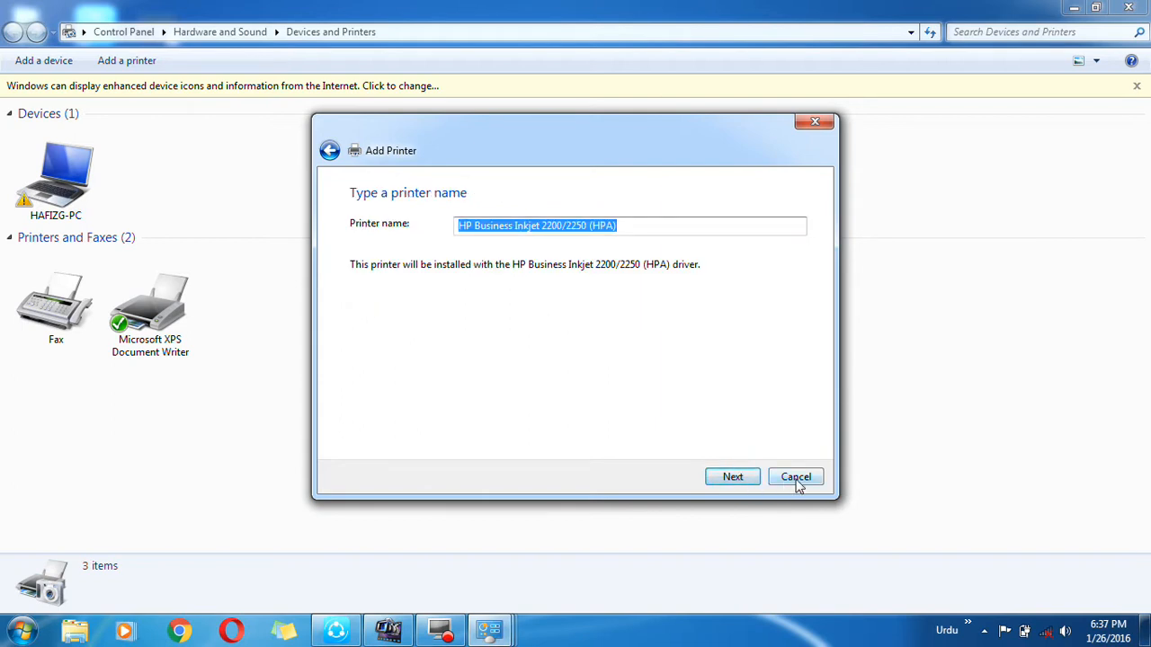
Cancel the Add Printer wizard, returning to Devices and Printers
left_click(795, 477)
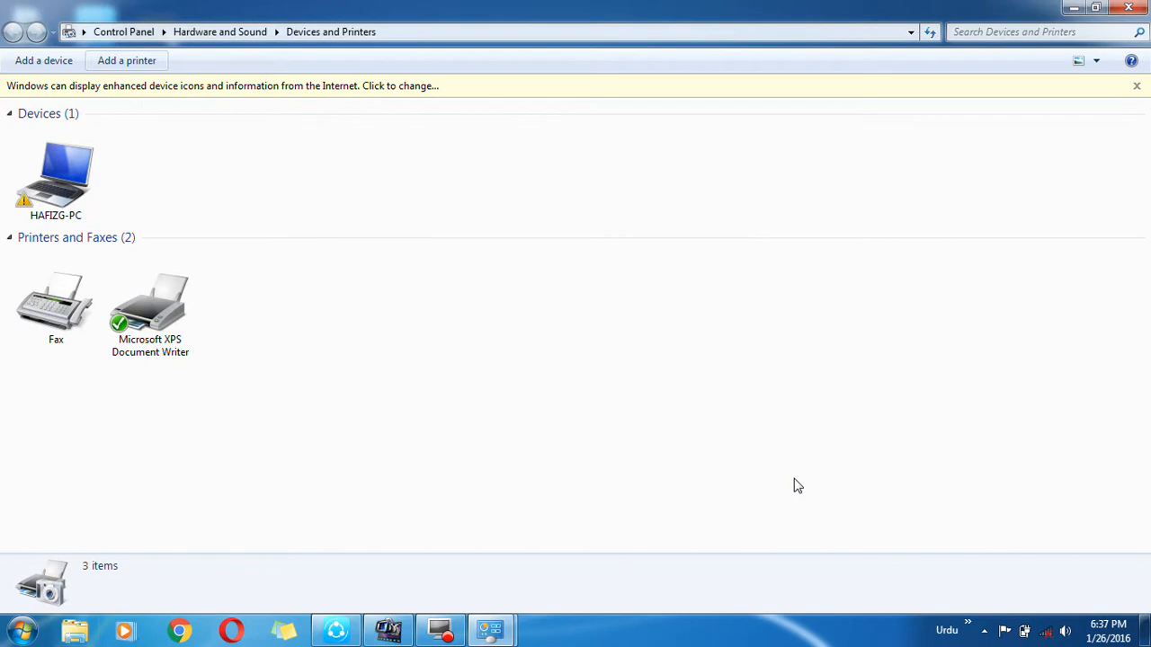
mouse_move(306, 367)
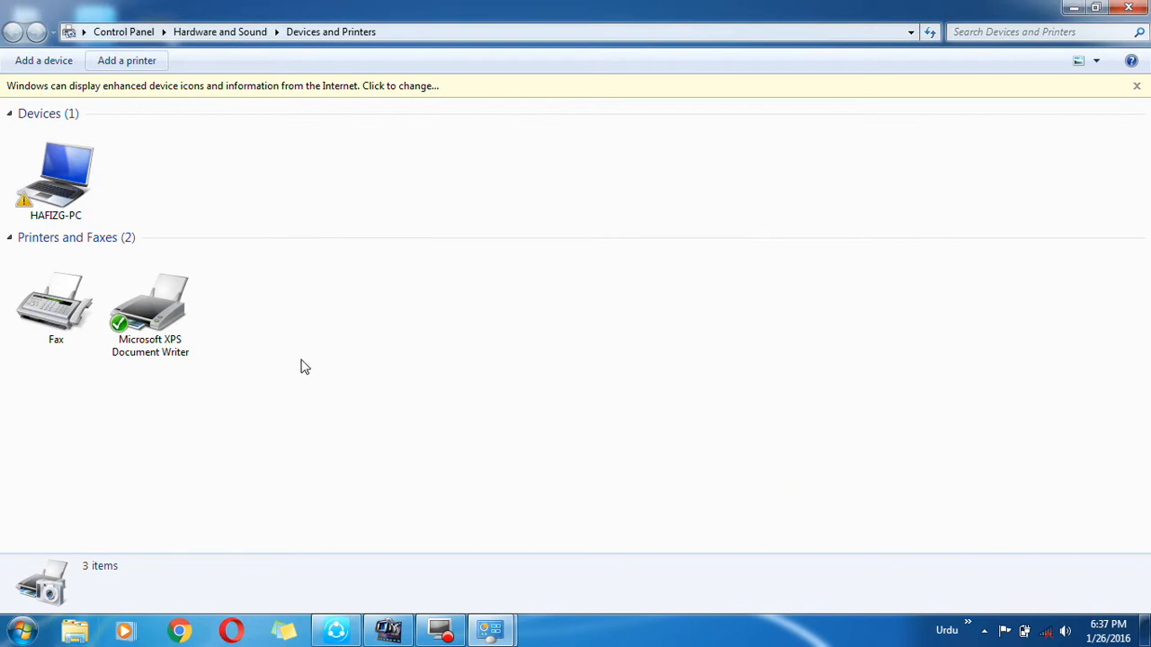
mouse_move(316, 278)
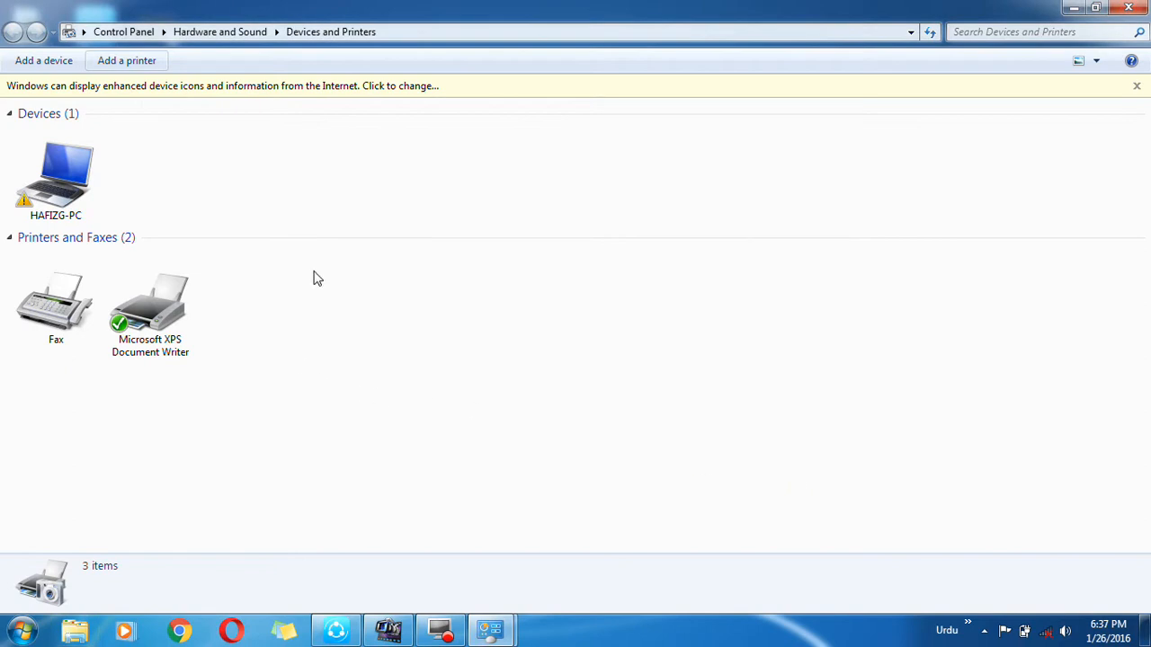
mouse_move(338, 274)
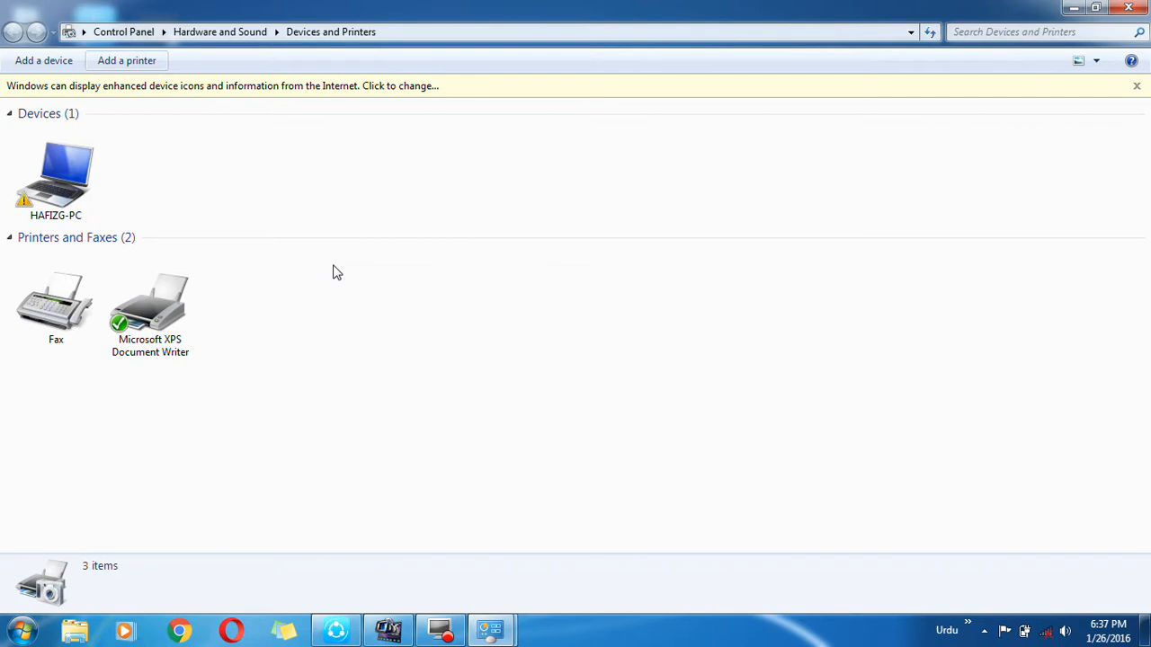
mouse_move(353, 261)
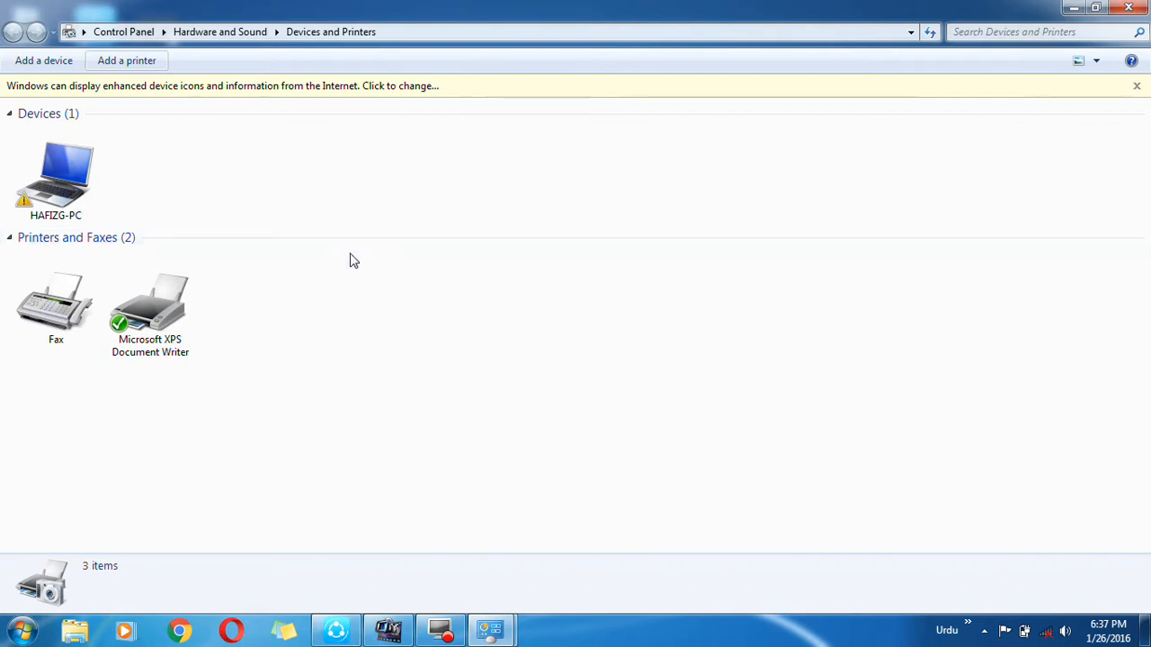
mouse_move(360, 265)
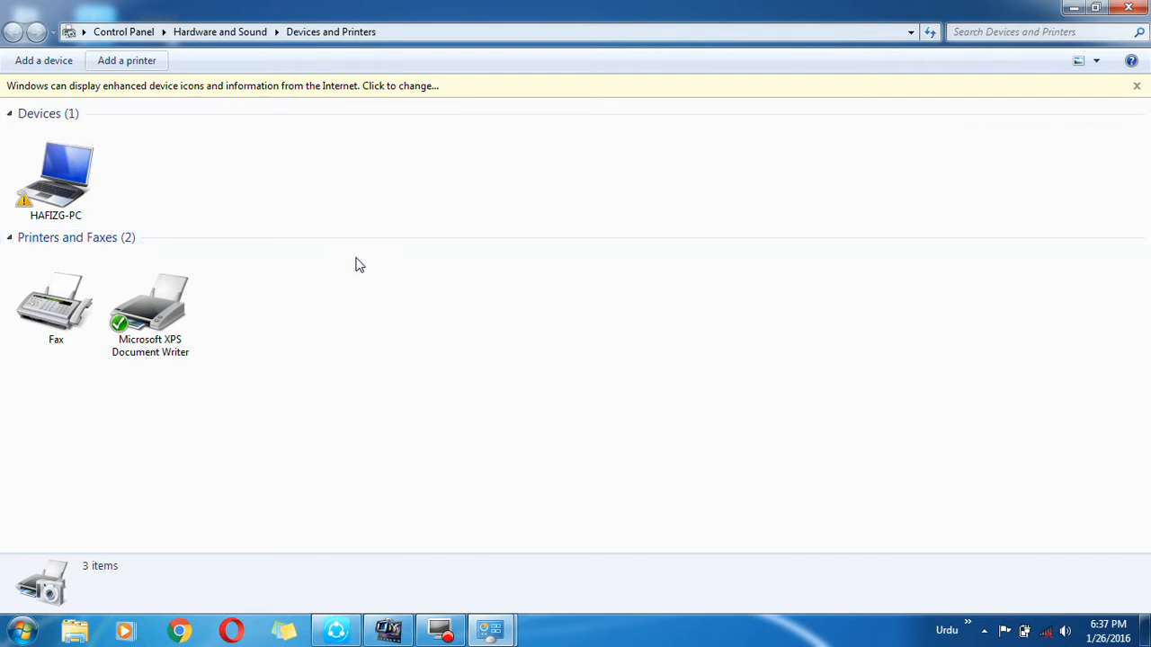